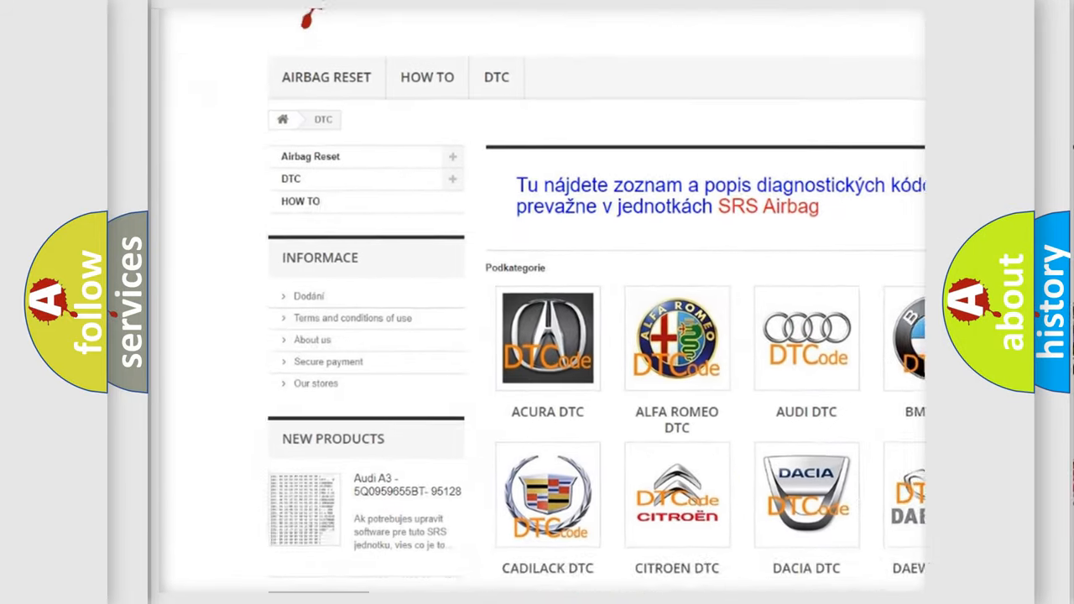
scroll(down, 3)
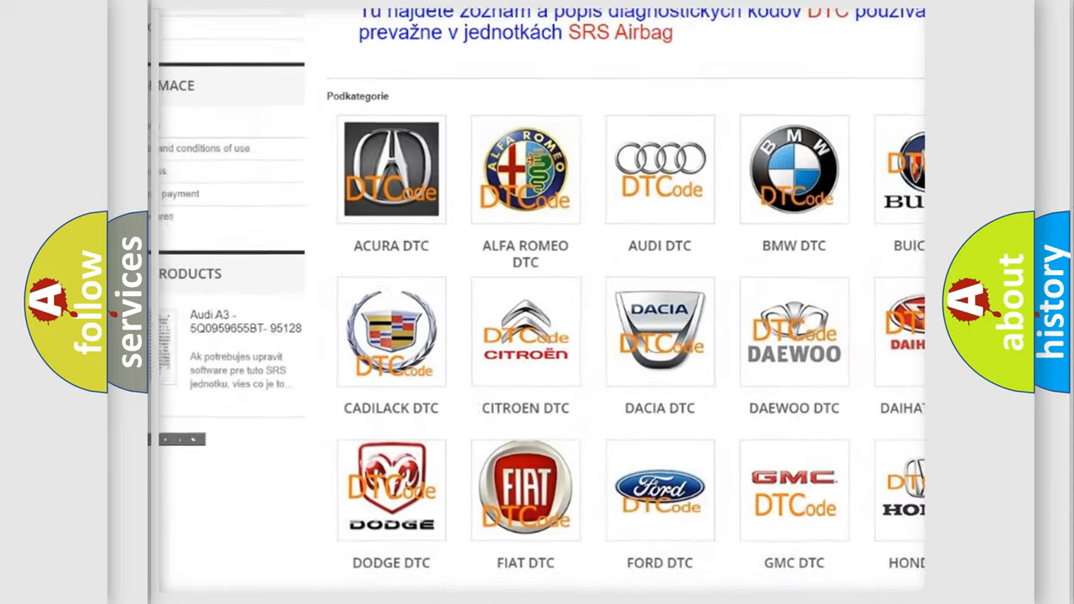
scroll(down, 3)
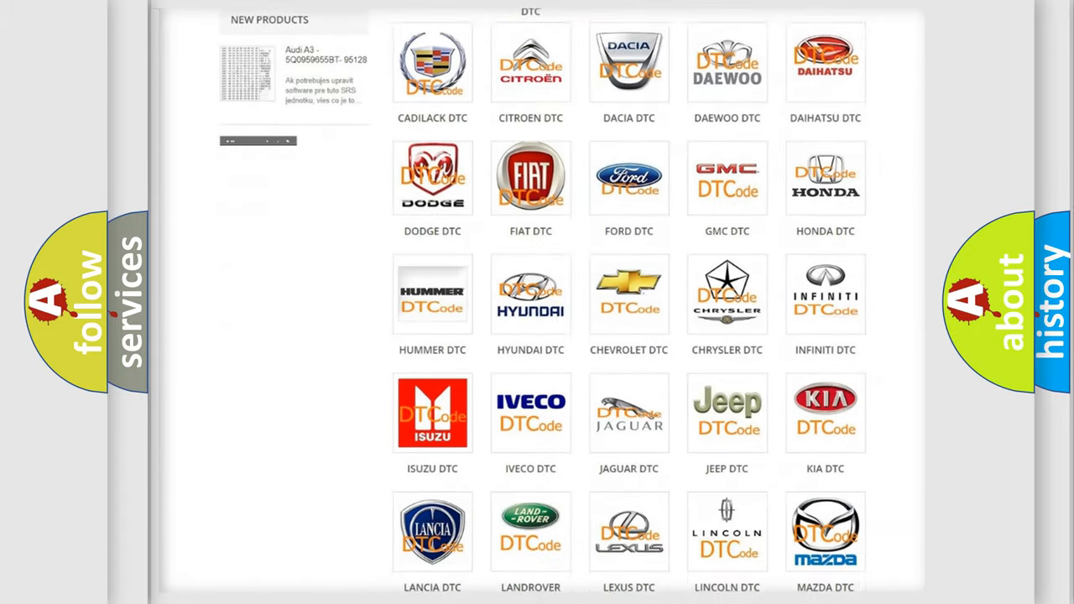
scroll(down, 3)
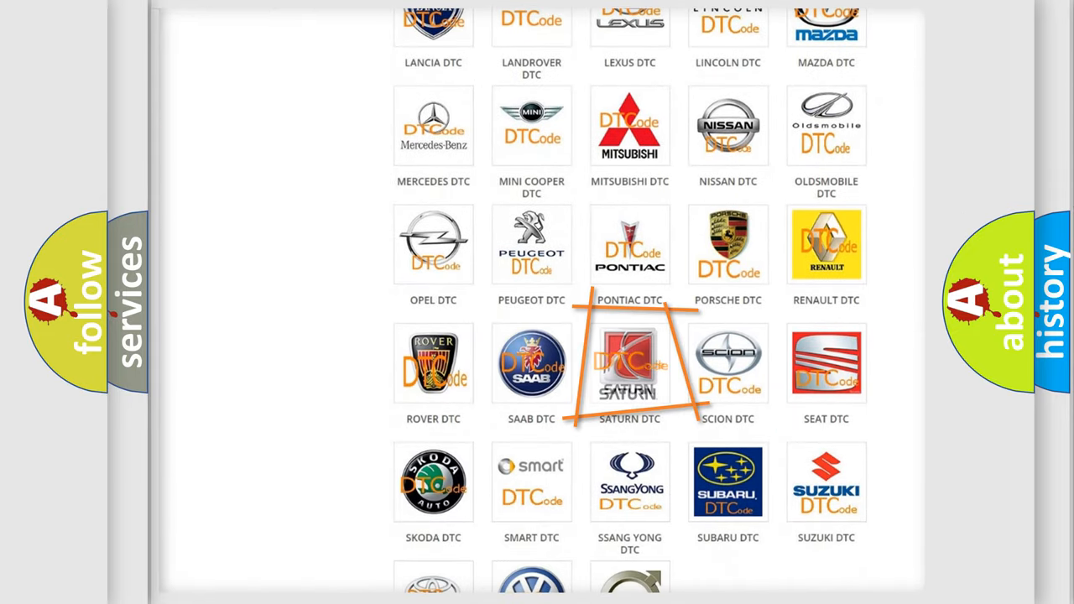